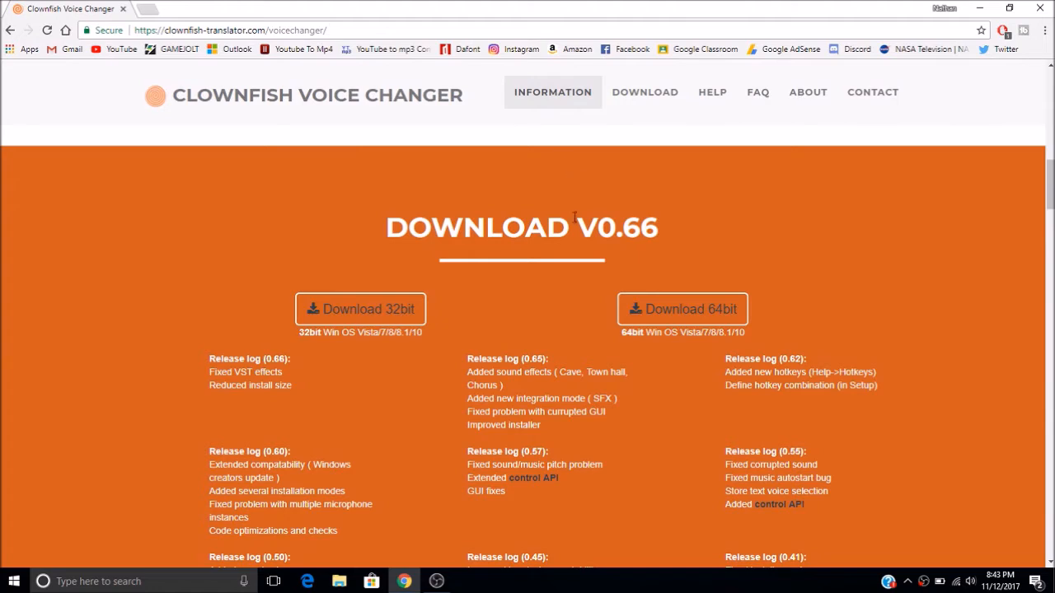
{"action": "mouse_move", "coordinate": [353, 105]}
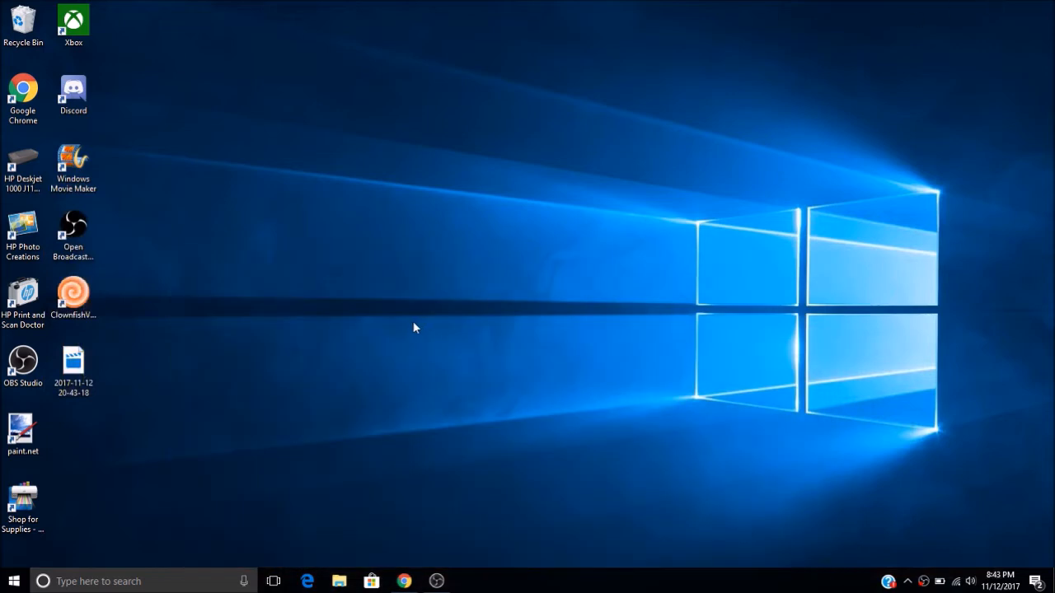
Launch Clownfish Voice Changer from its desktop shortcut so it runs in the tray.
{"action": "left_click", "coordinate": [72, 291]}
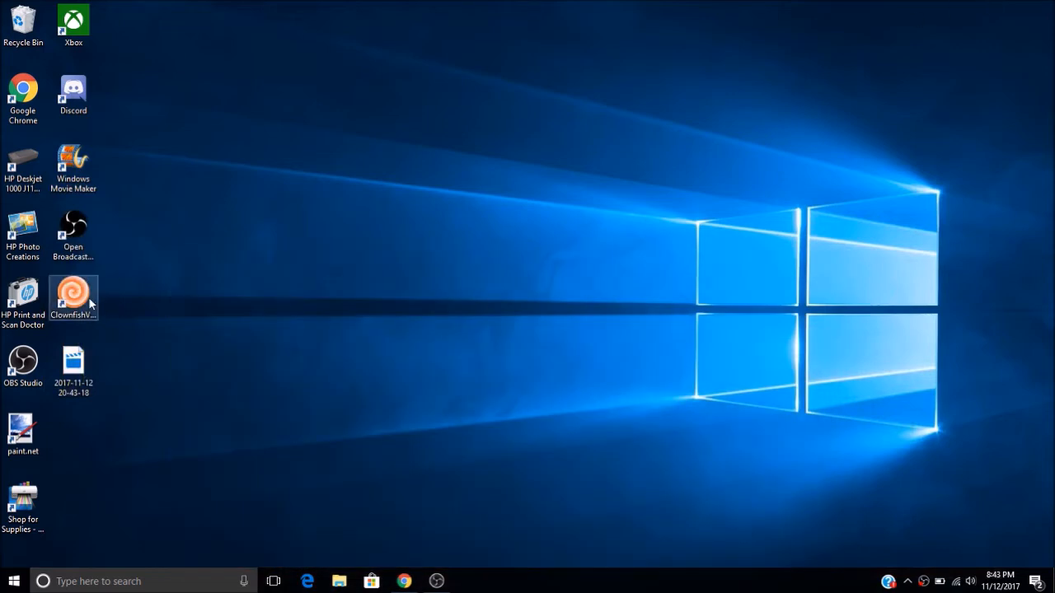
{"action": "left_click", "coordinate": [856, 520]}
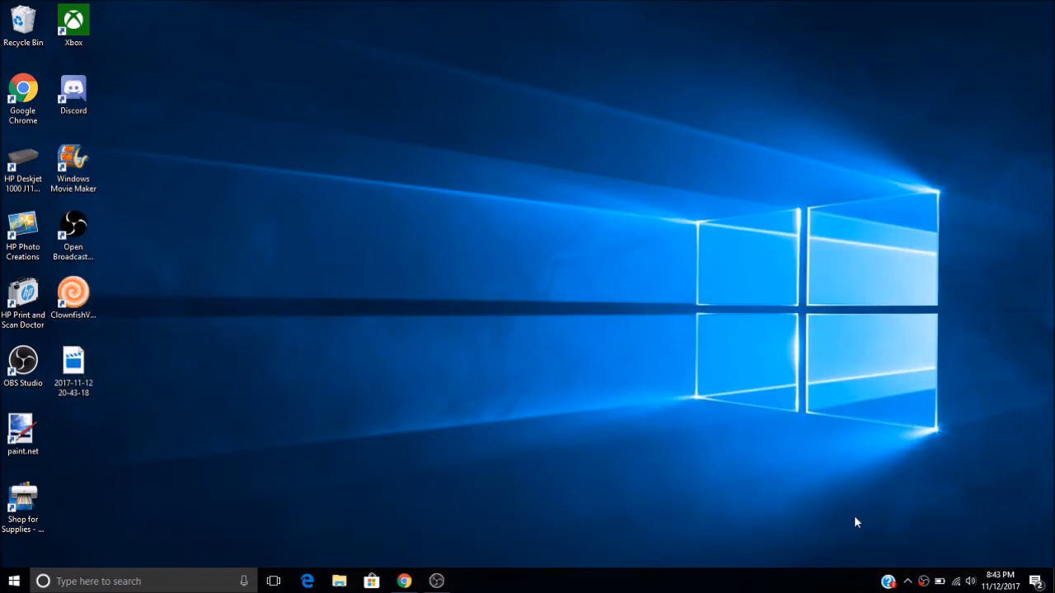
{"action": "left_click", "coordinate": [904, 580]}
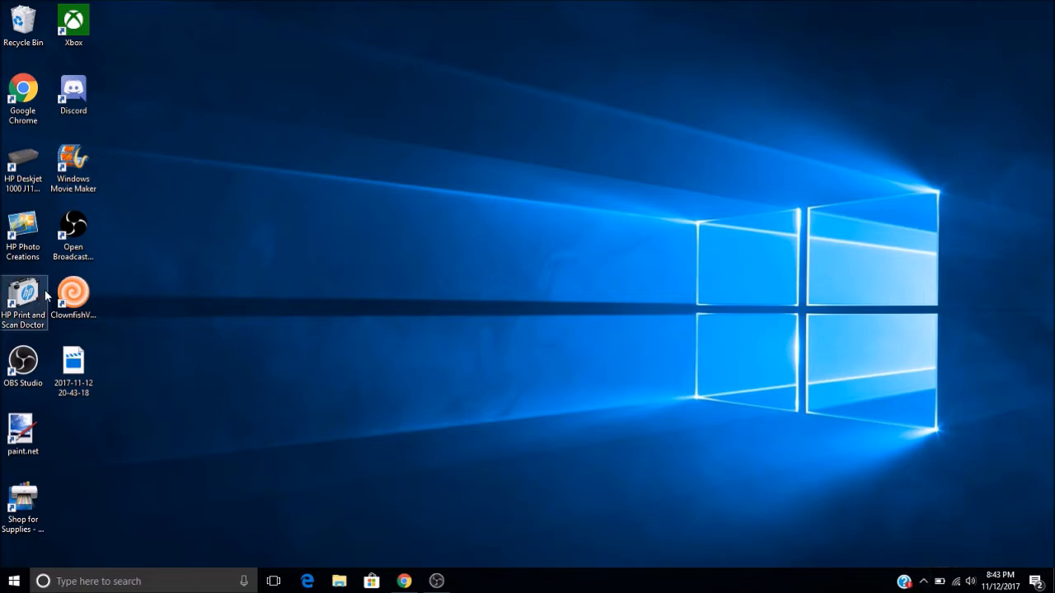
Bring up the voice effects window via Set Voice Changer from the tray icon menu.
{"action": "right_click", "coordinate": [72, 293]}
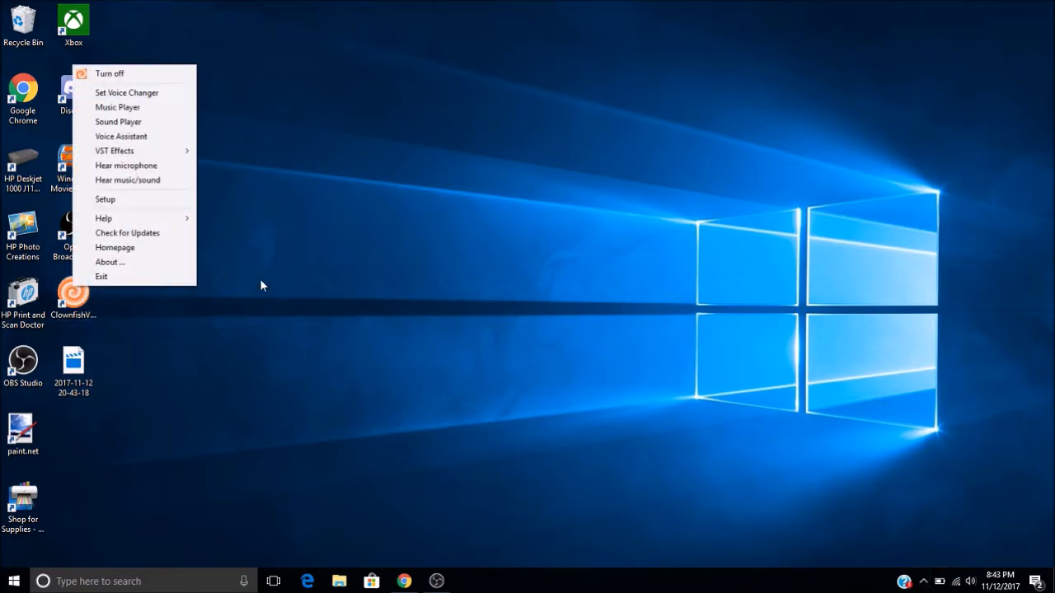
{"action": "mouse_move", "coordinate": [127, 92]}
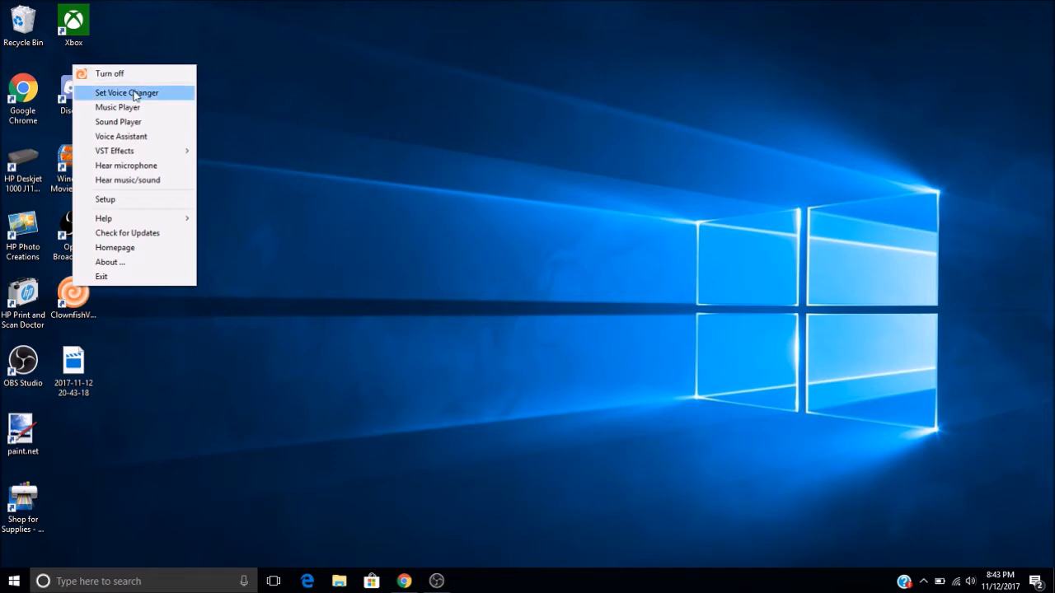
{"action": "left_click", "coordinate": [127, 92]}
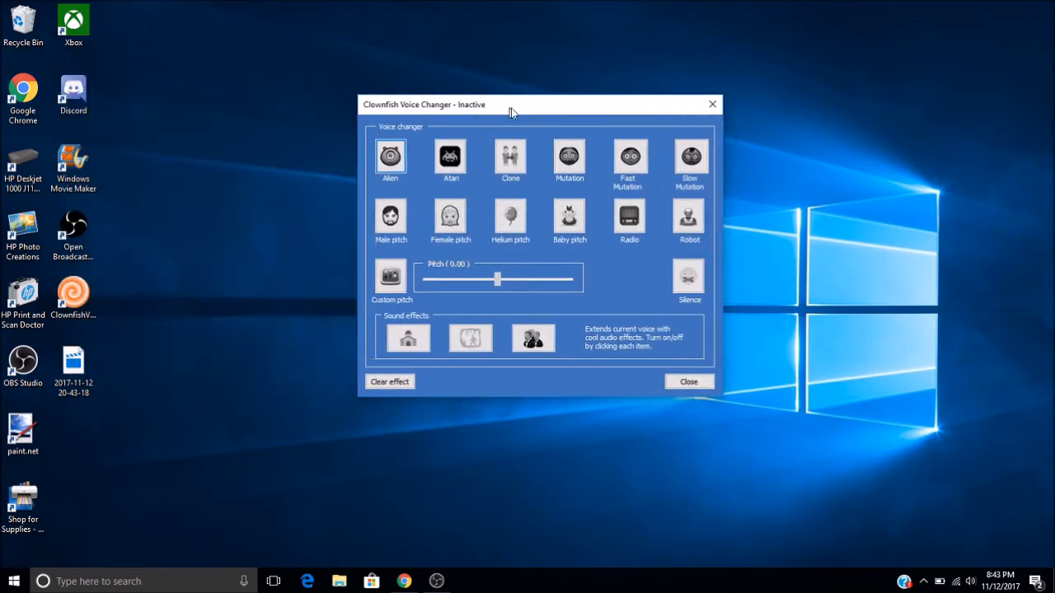
Move the window left and try Male pitch, Baby pitch, Helium pitch and Robot voices.
{"action": "left_click_drag", "start_coordinate": [509, 104], "coordinate": [468, 111]}
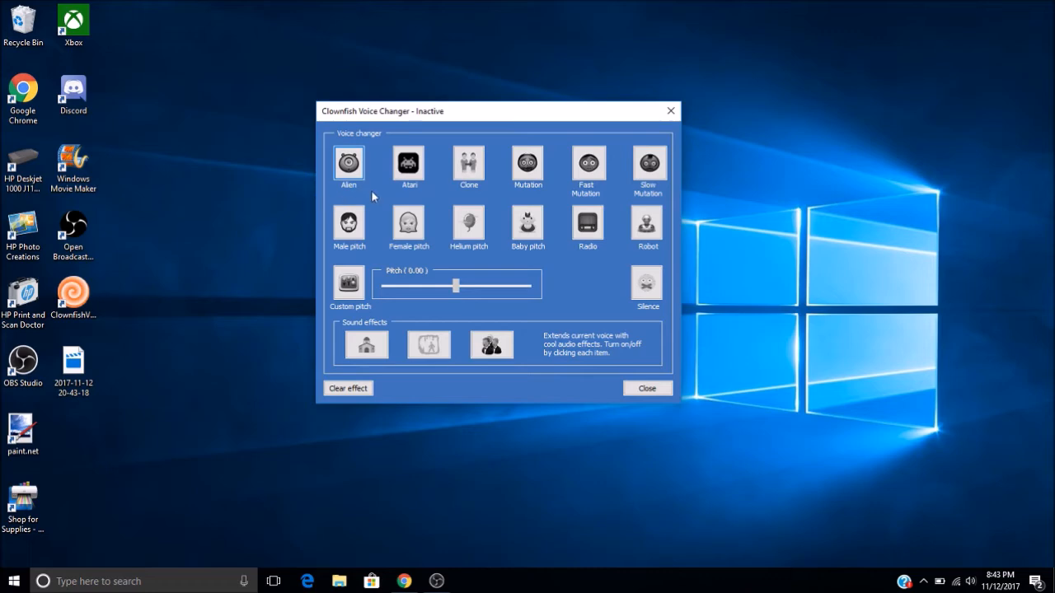
{"action": "left_click", "coordinate": [348, 227]}
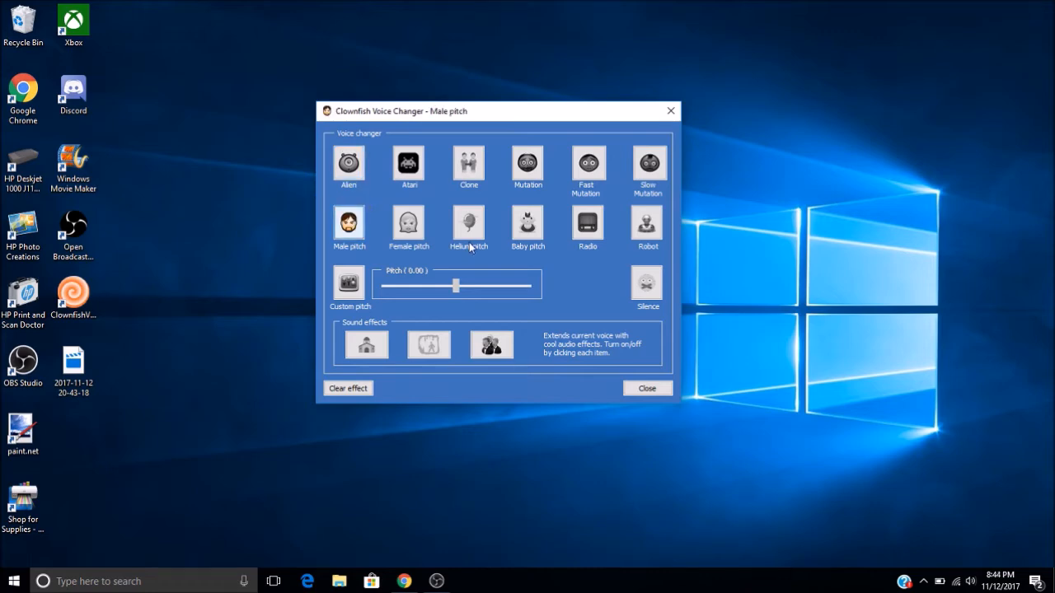
{"action": "mouse_move", "coordinate": [559, 251]}
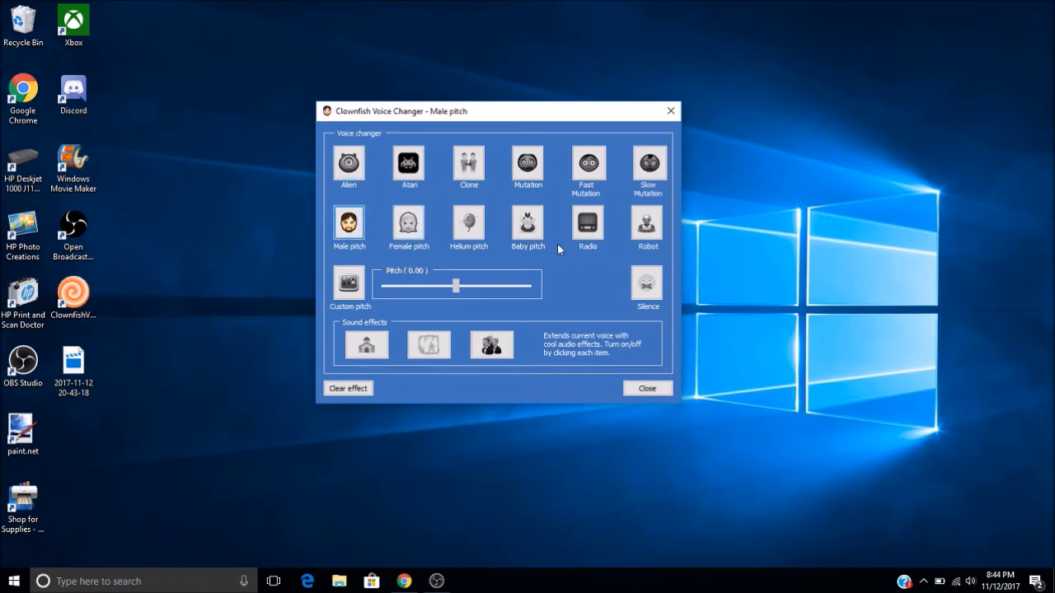
{"action": "left_click", "coordinate": [528, 224]}
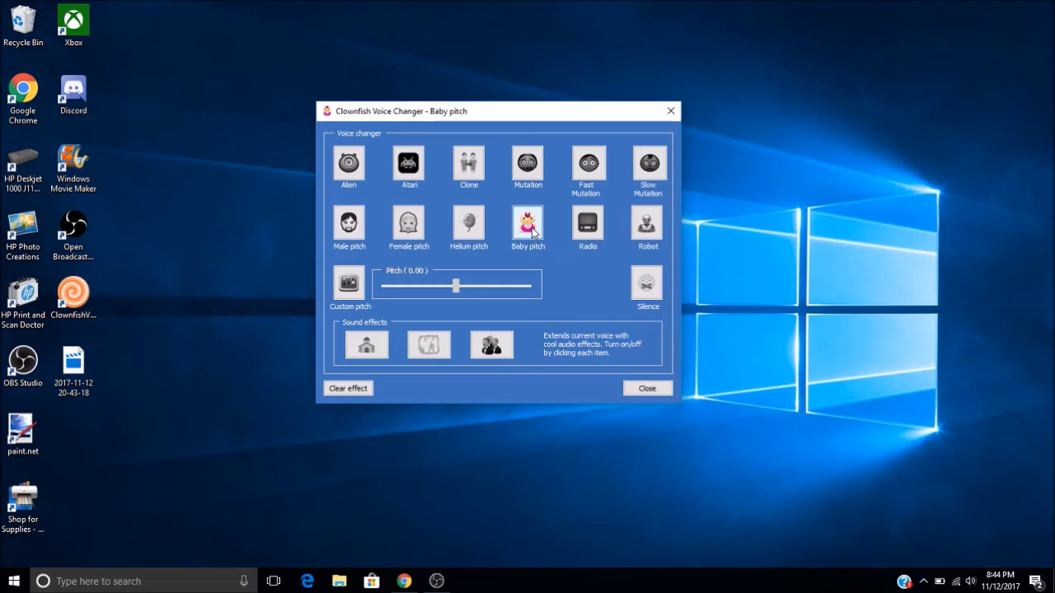
{"action": "left_click", "coordinate": [468, 224]}
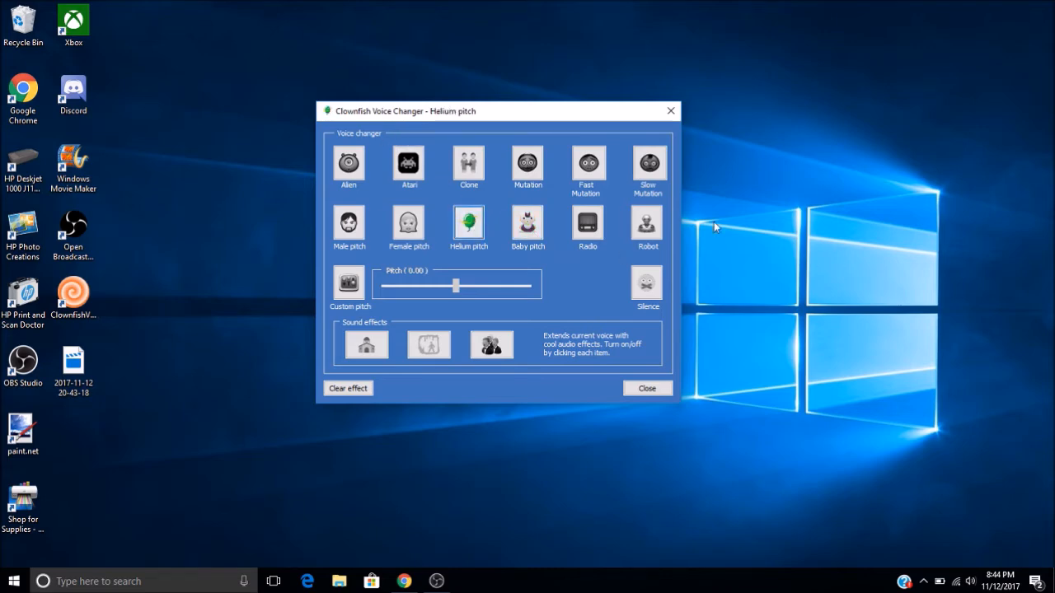
{"action": "left_click", "coordinate": [646, 227]}
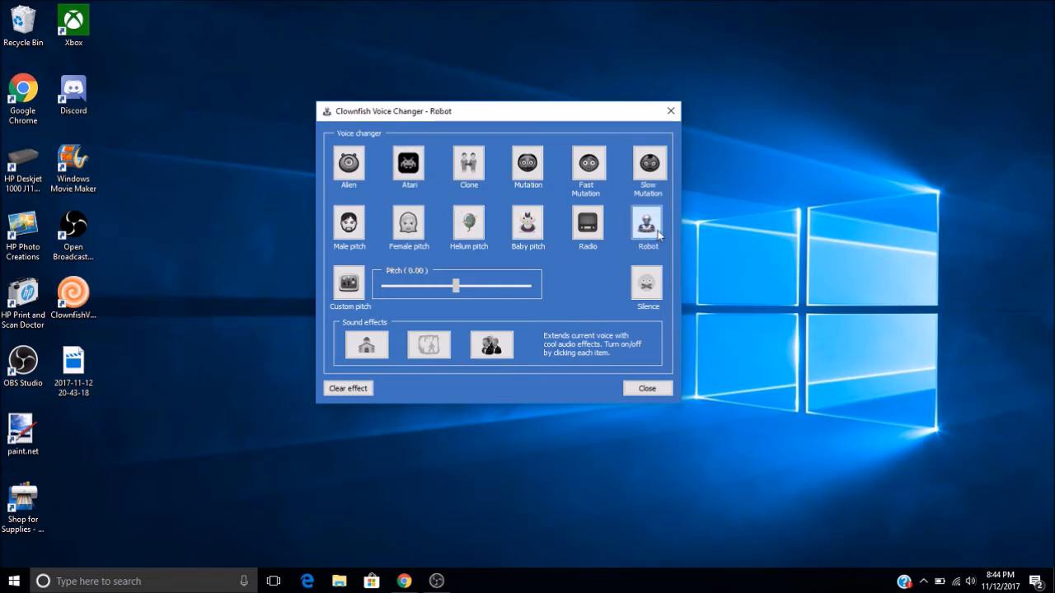
Try Alien, Mutation and Male pitch again, then clear the effect so the changer is inactive.
{"action": "left_click", "coordinate": [348, 163]}
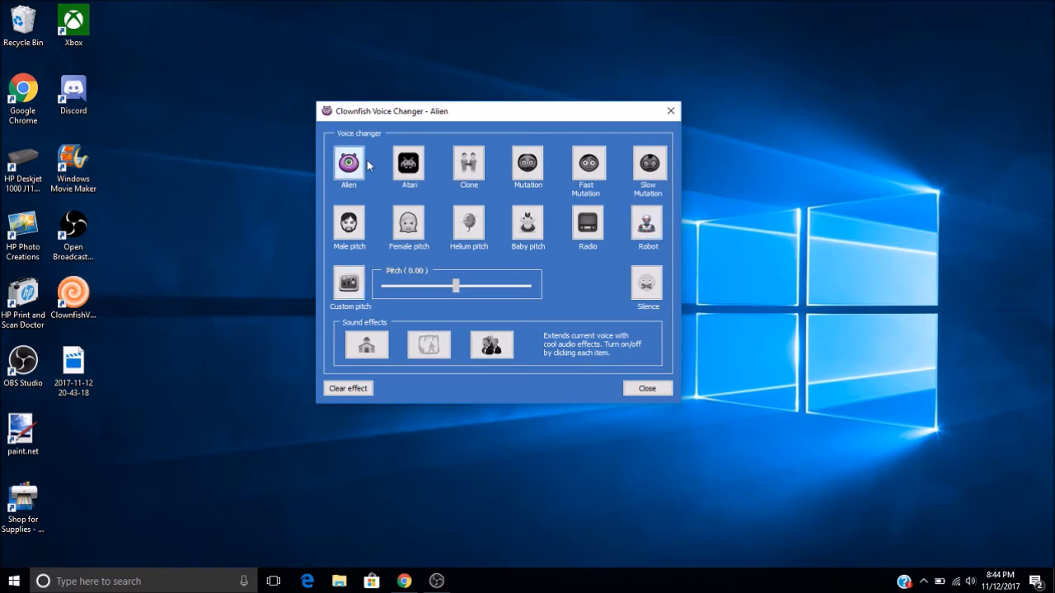
{"action": "left_click", "coordinate": [527, 164]}
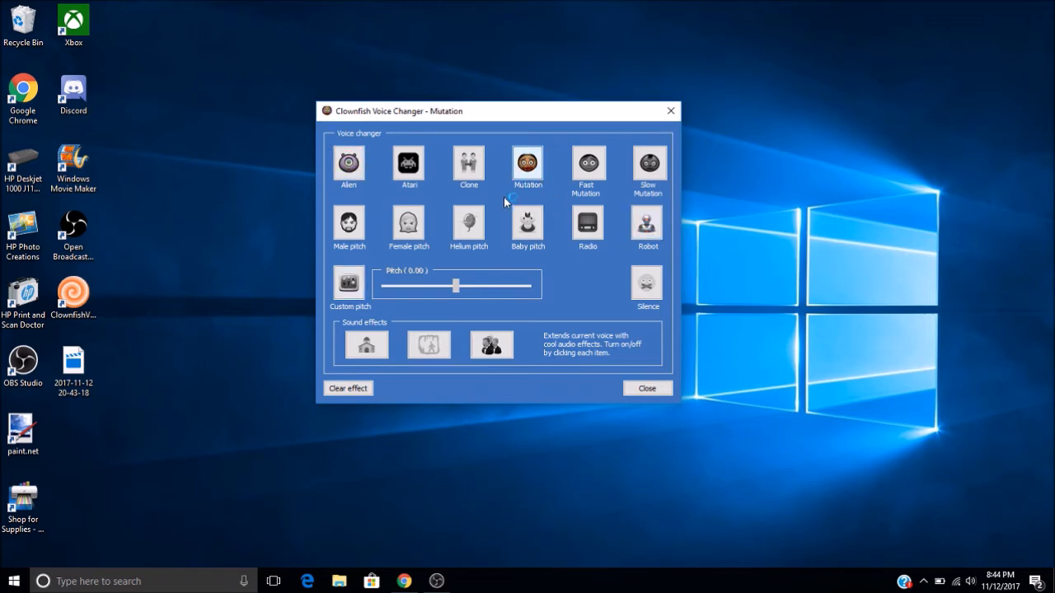
{"action": "left_click", "coordinate": [347, 227]}
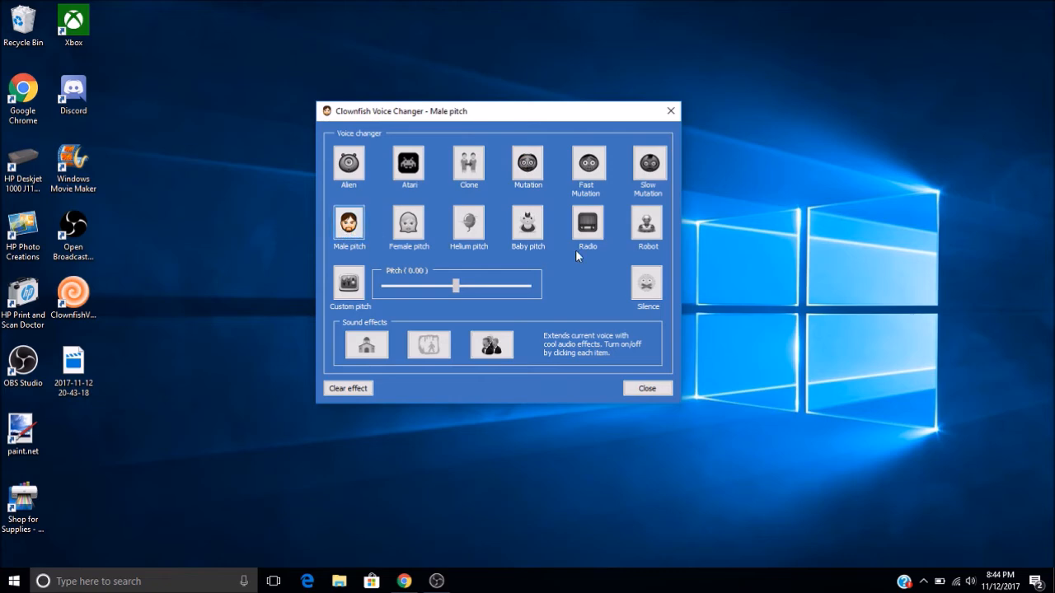
{"action": "mouse_move", "coordinate": [550, 250]}
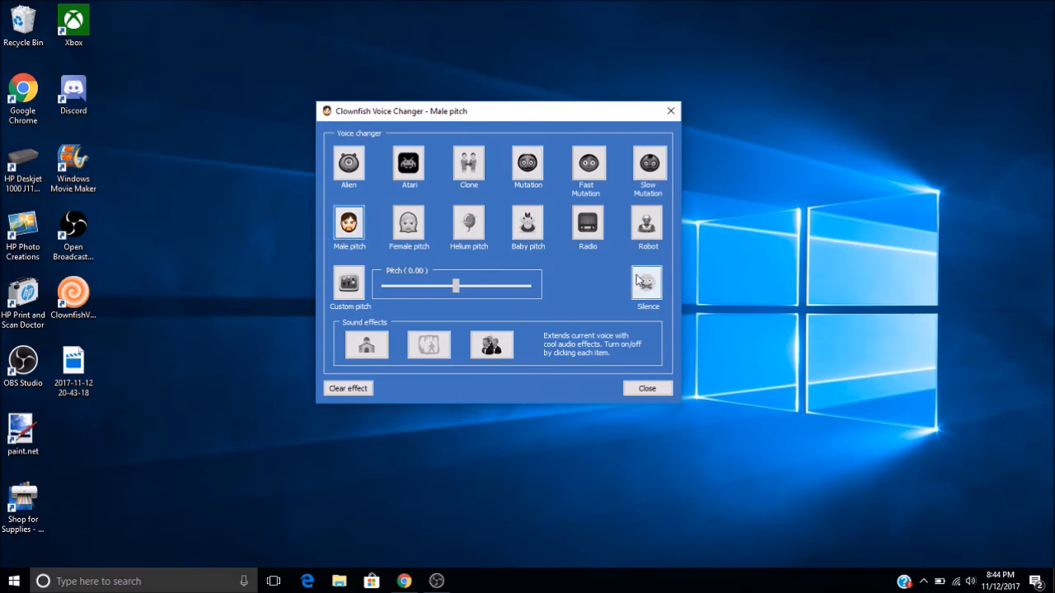
{"action": "left_click", "coordinate": [347, 388]}
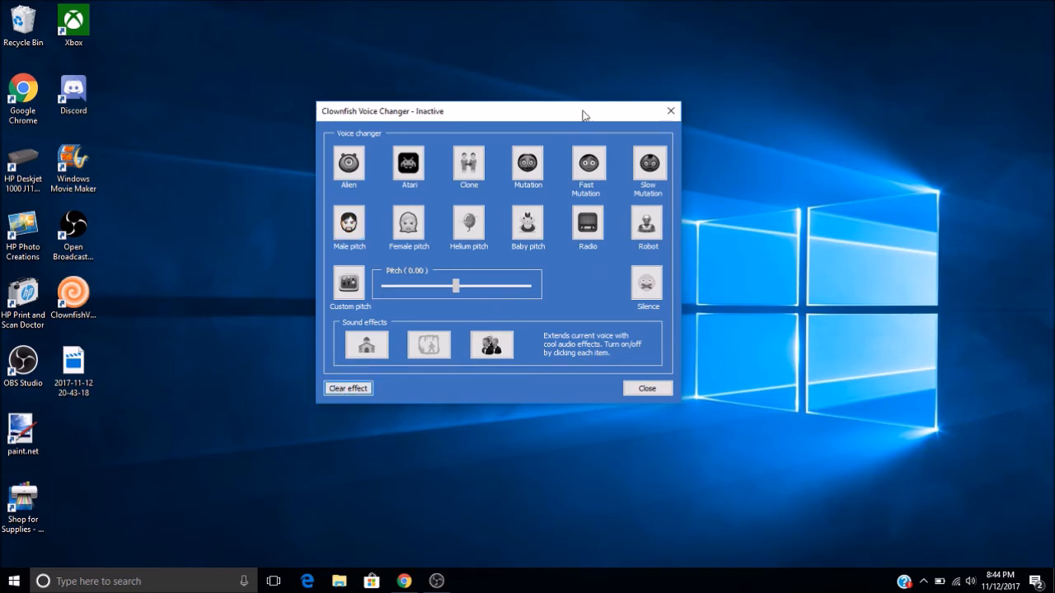
Move the window right, apply Baby pitch briefly, then clear the effect again.
{"action": "left_click_drag", "start_coordinate": [495, 111], "coordinate": [613, 110]}
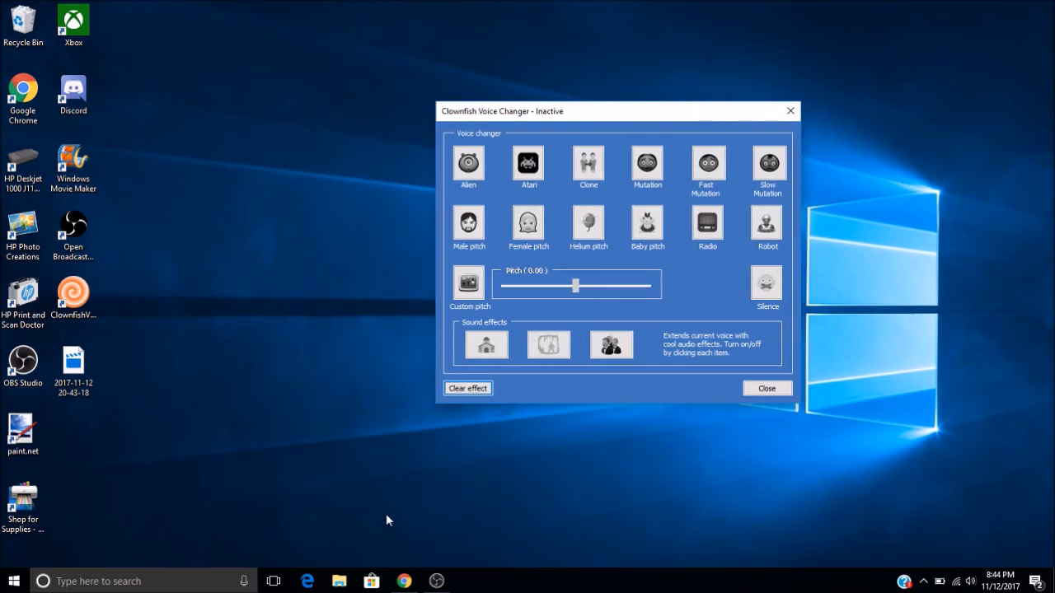
{"action": "mouse_move", "coordinate": [427, 234]}
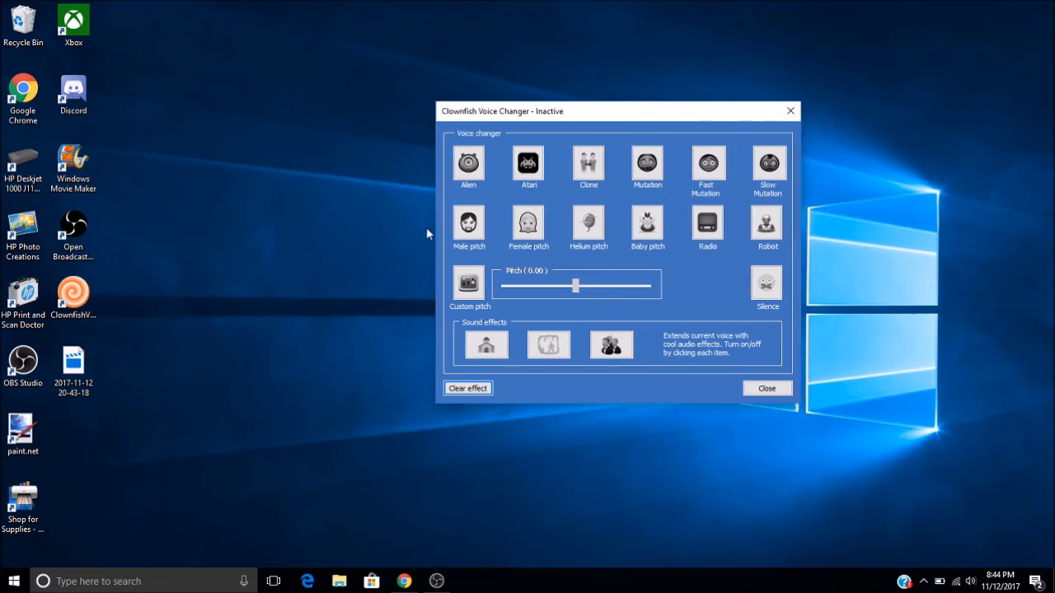
{"action": "left_click", "coordinate": [646, 223]}
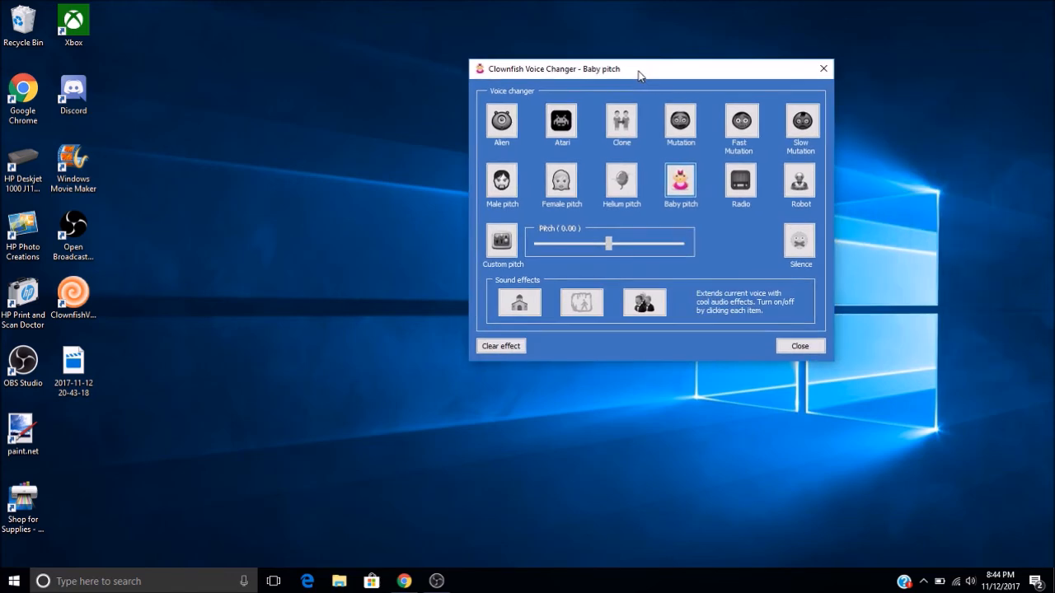
{"action": "left_click", "coordinate": [501, 346]}
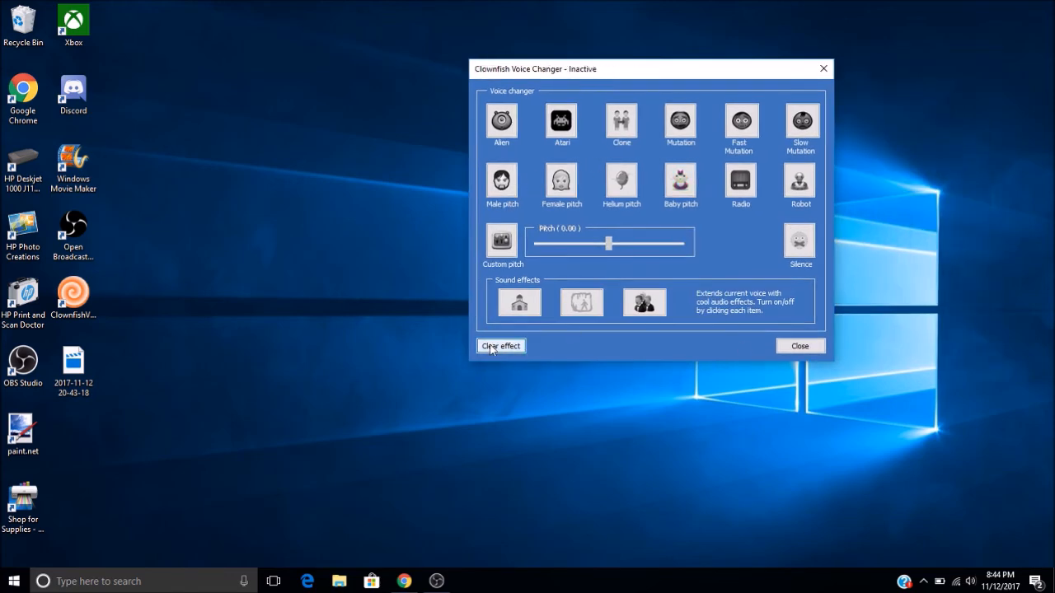